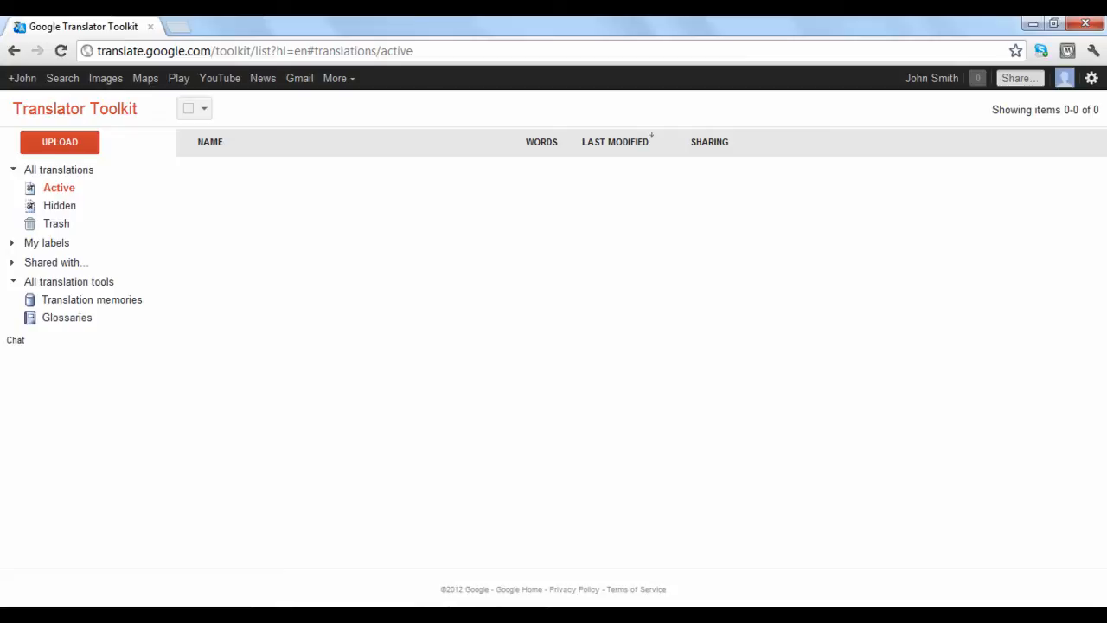
mouse_move(237, 206)
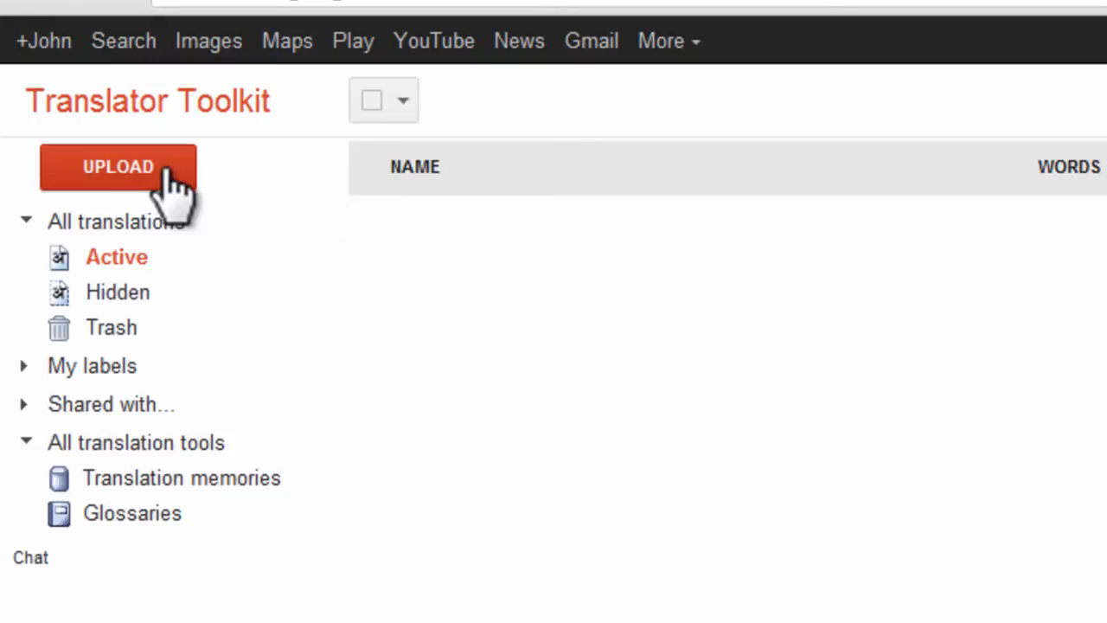
Step: Start a new upload and review the Local file, Web page and Wikipedia article source options
click(117, 167)
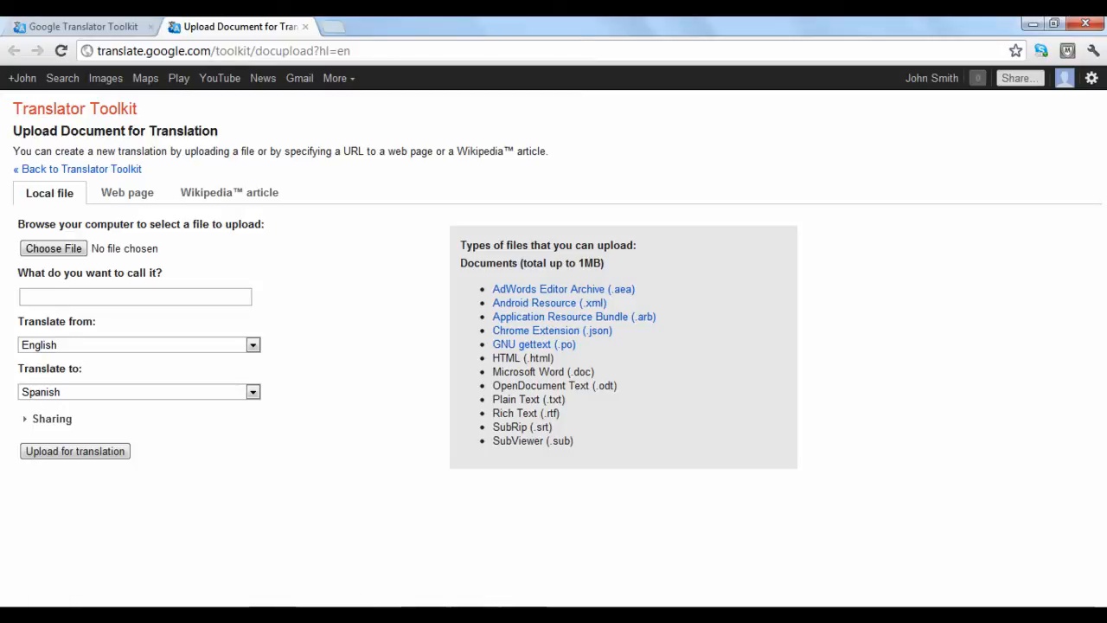
click(49, 192)
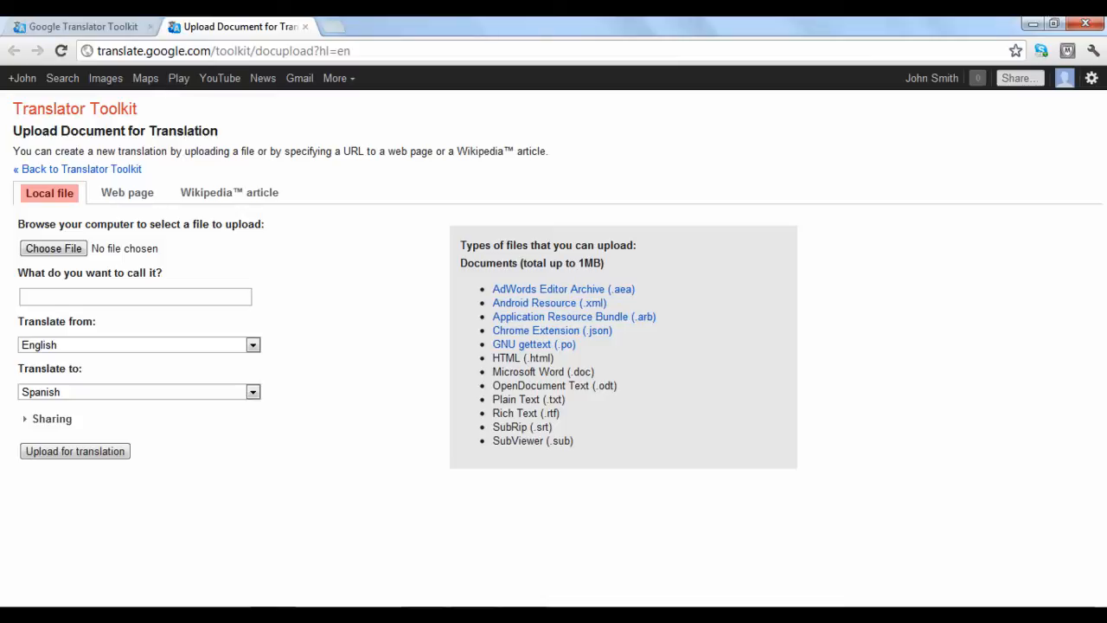
click(126, 192)
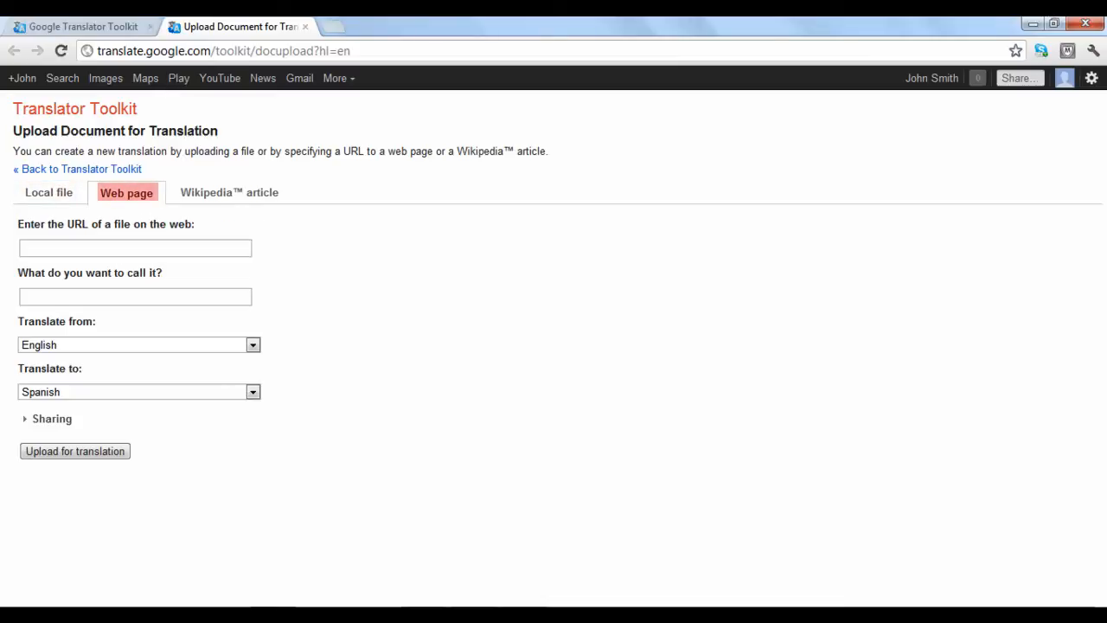
click(228, 192)
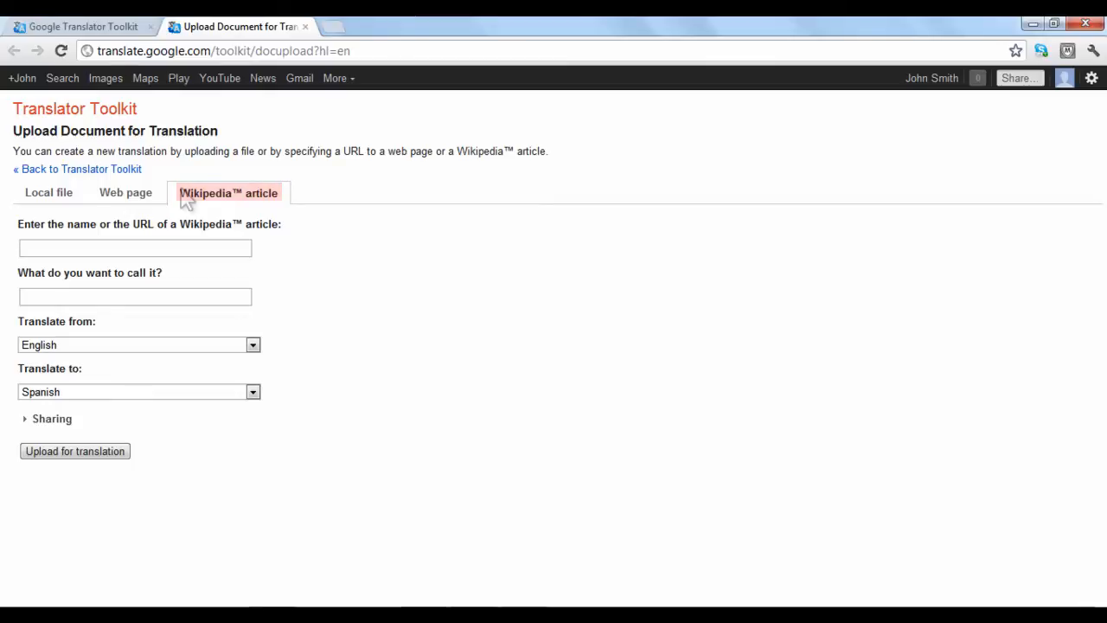
mouse_move(57, 198)
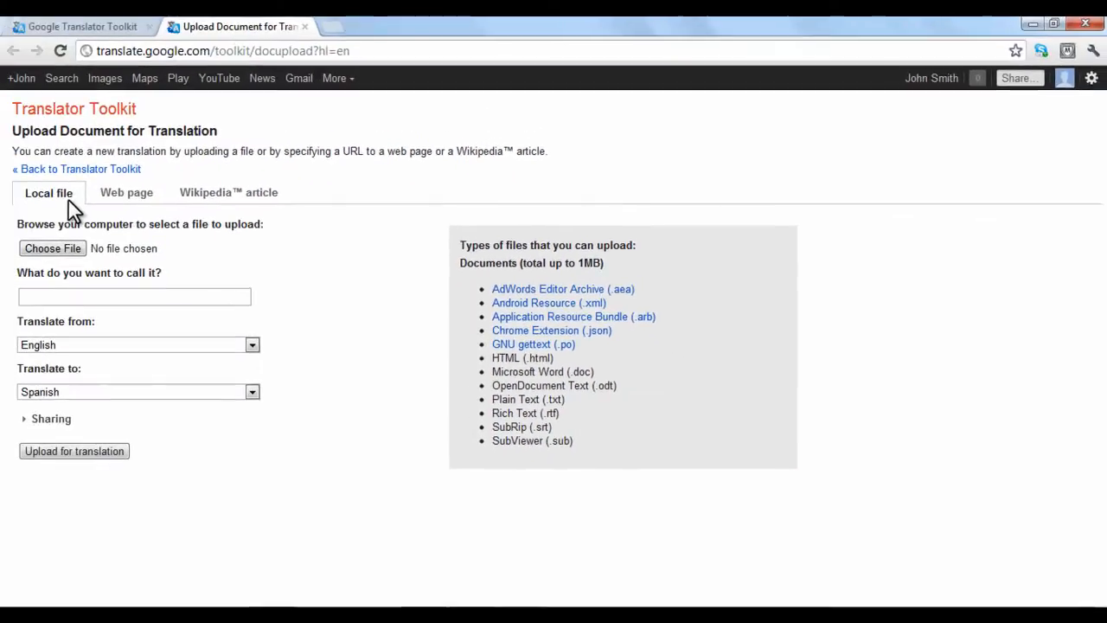
mouse_move(76, 228)
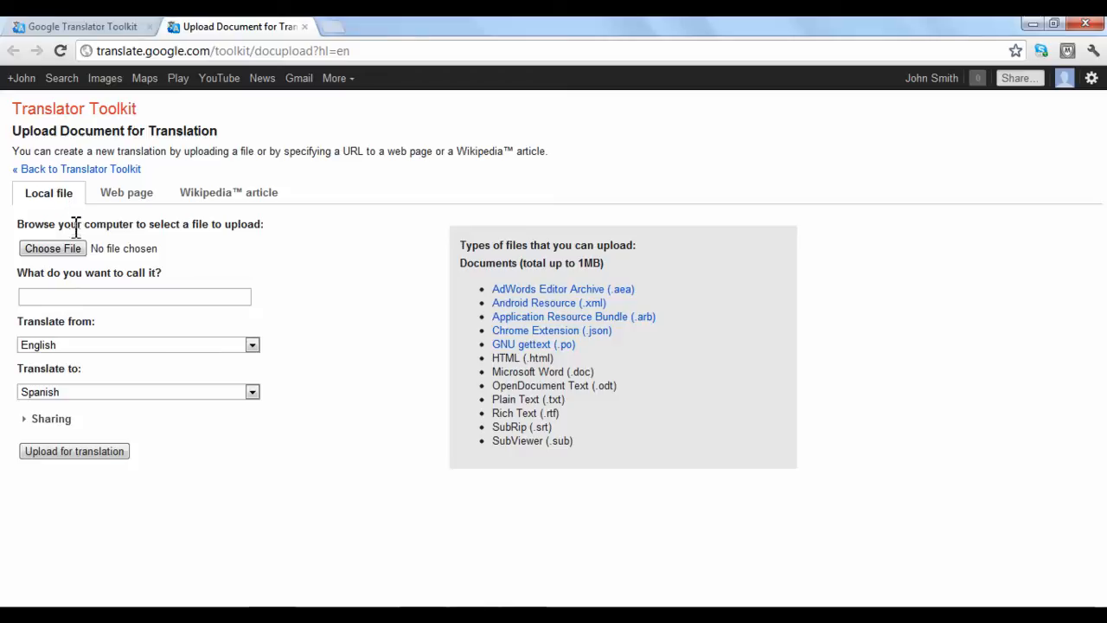
Step: Choose RowBio.doc from the School folder as the local file to upload
click(52, 248)
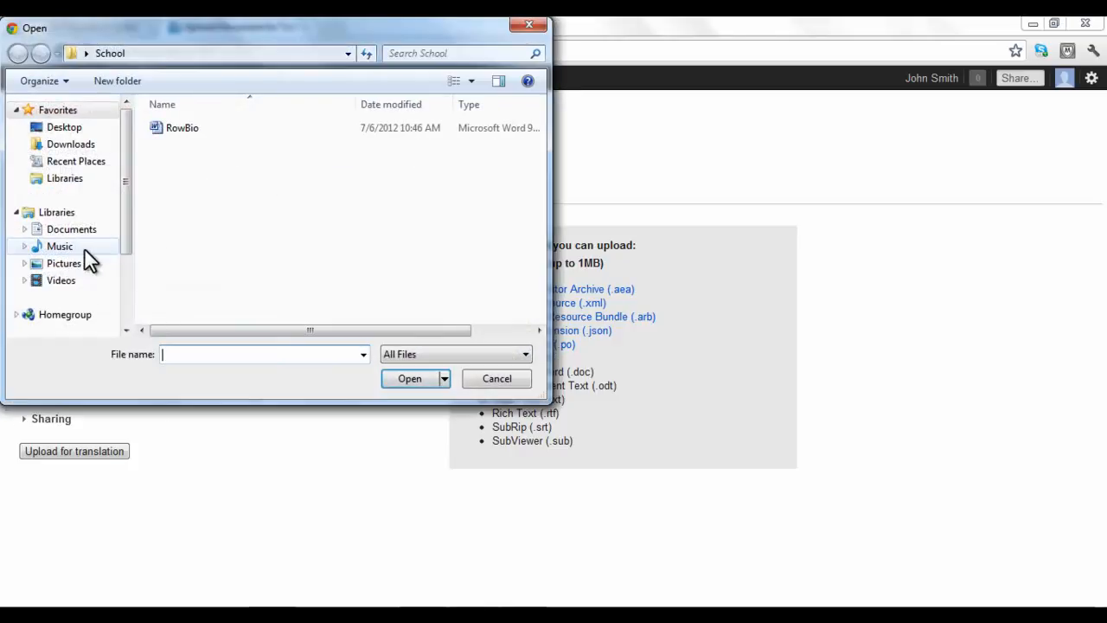
click(181, 127)
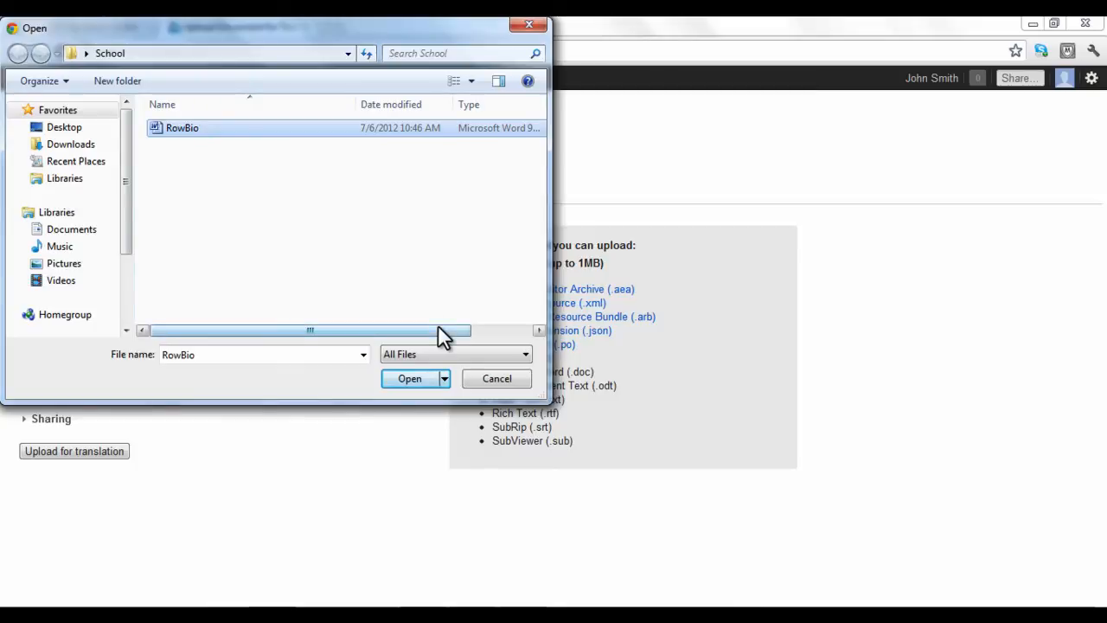
click(409, 378)
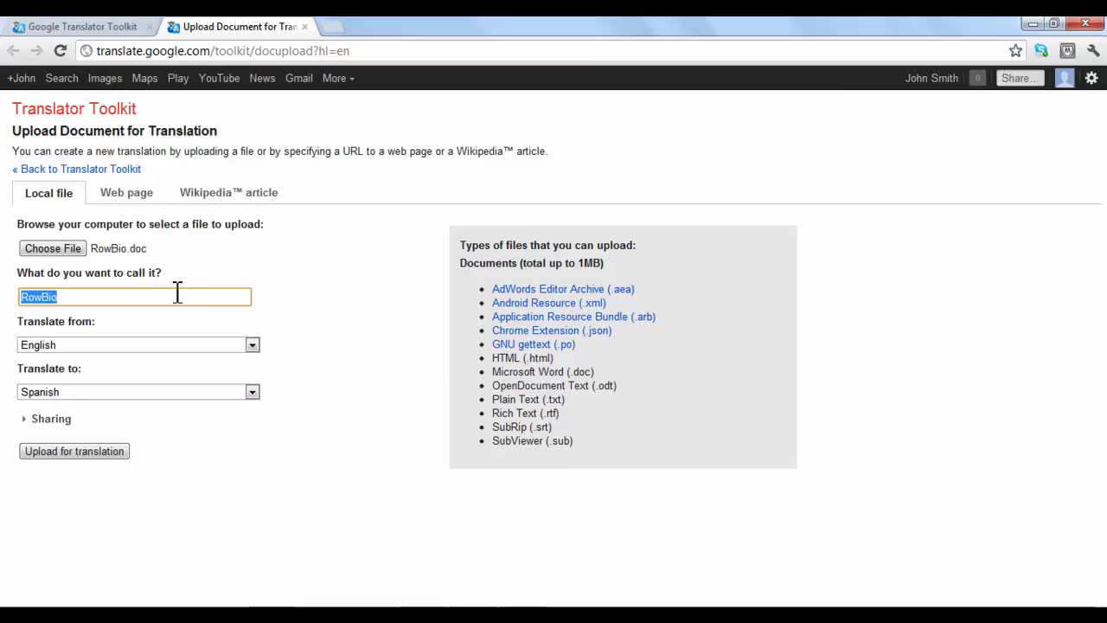
Step: Name the translation 'Biography', keeping English to Spanish as the languages
text(Bio)
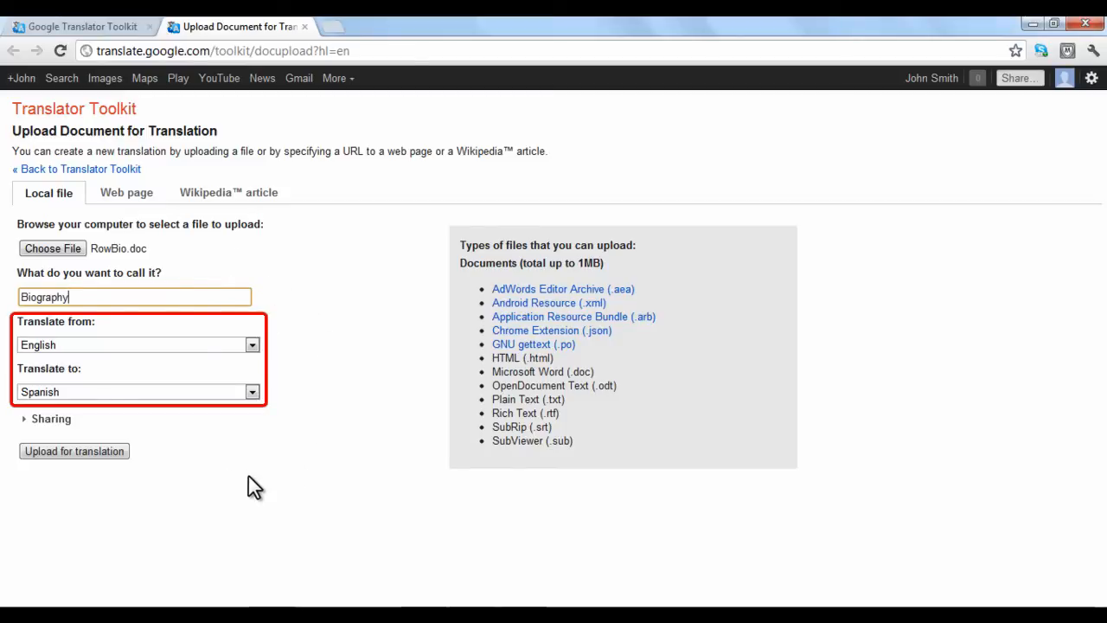
mouse_move(235, 476)
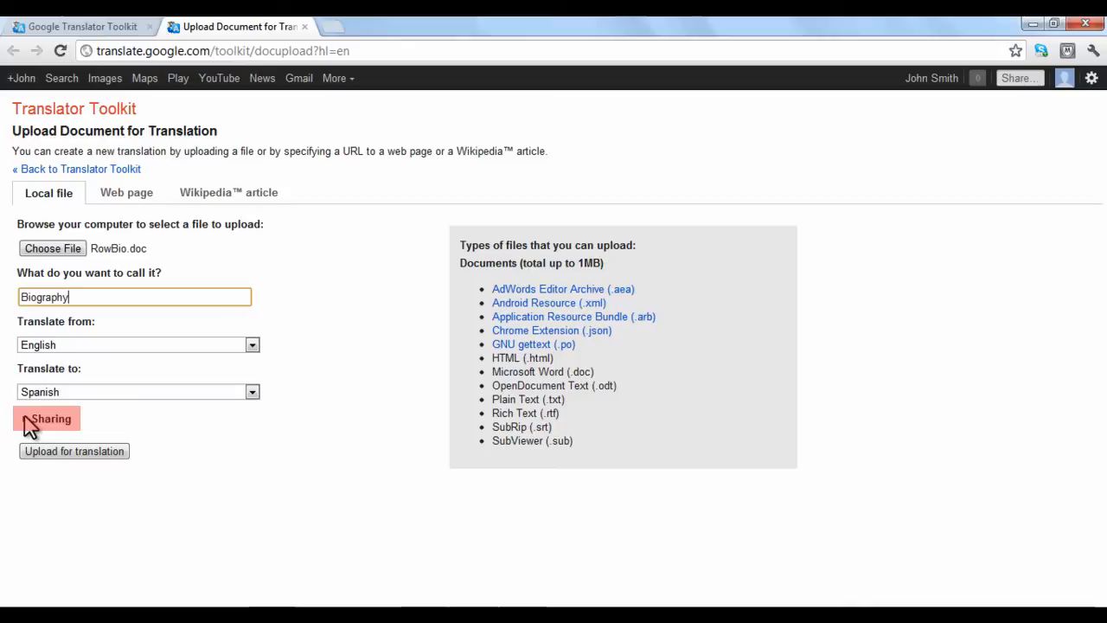
Step: Expand Sharing and keep the global shared translation memory with no glossary
click(52, 419)
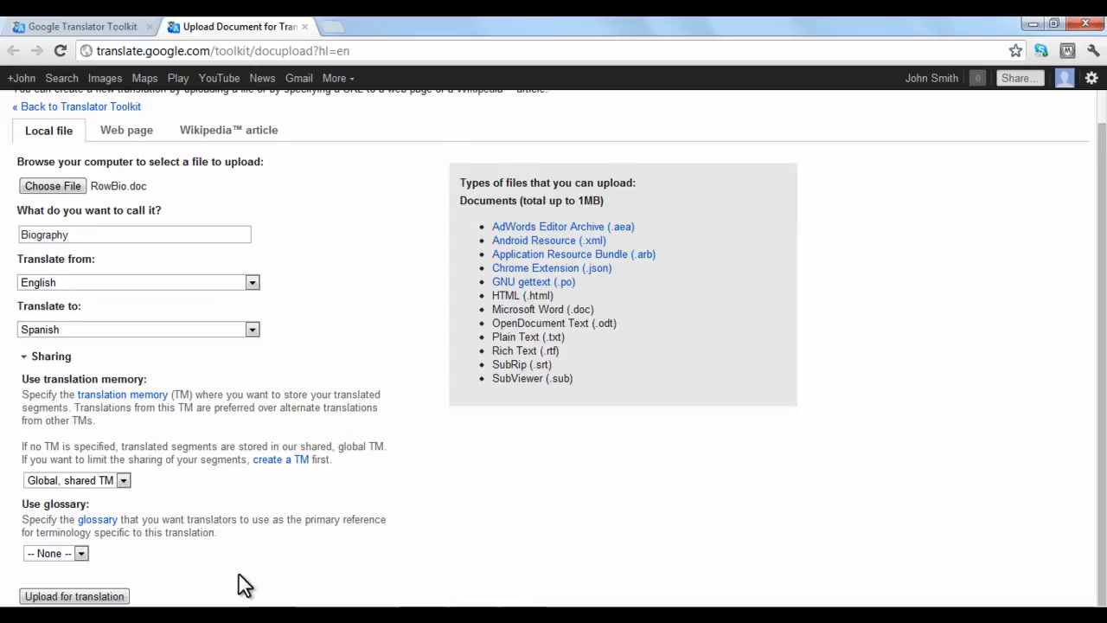
click(76, 481)
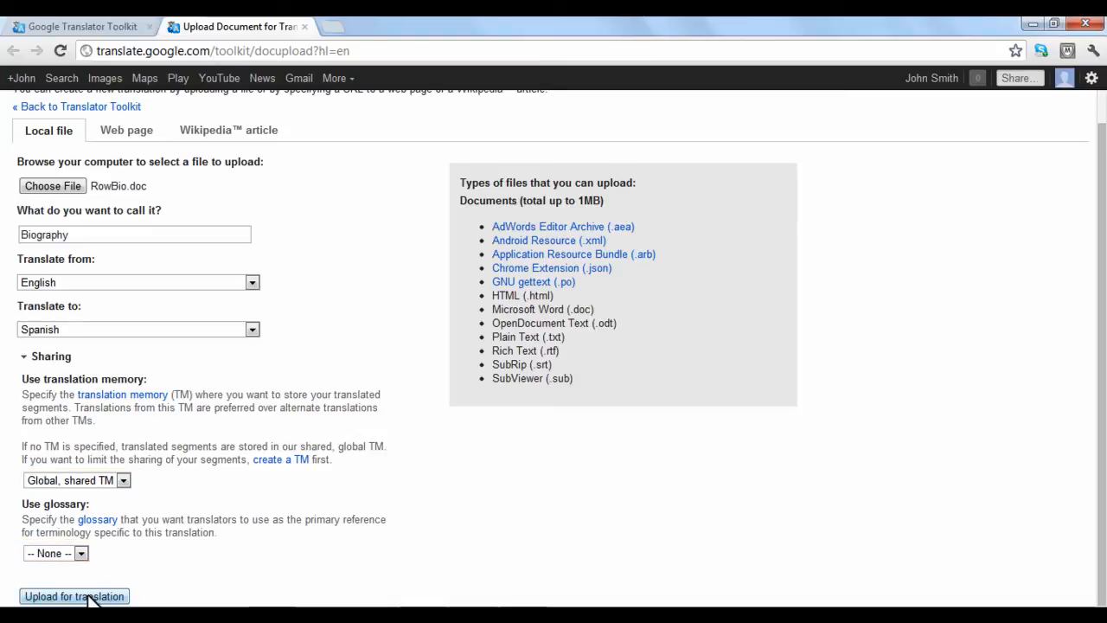
Step: Upload Biography for translation, opening it in the English–Spanish editor at 29% complete
click(72, 595)
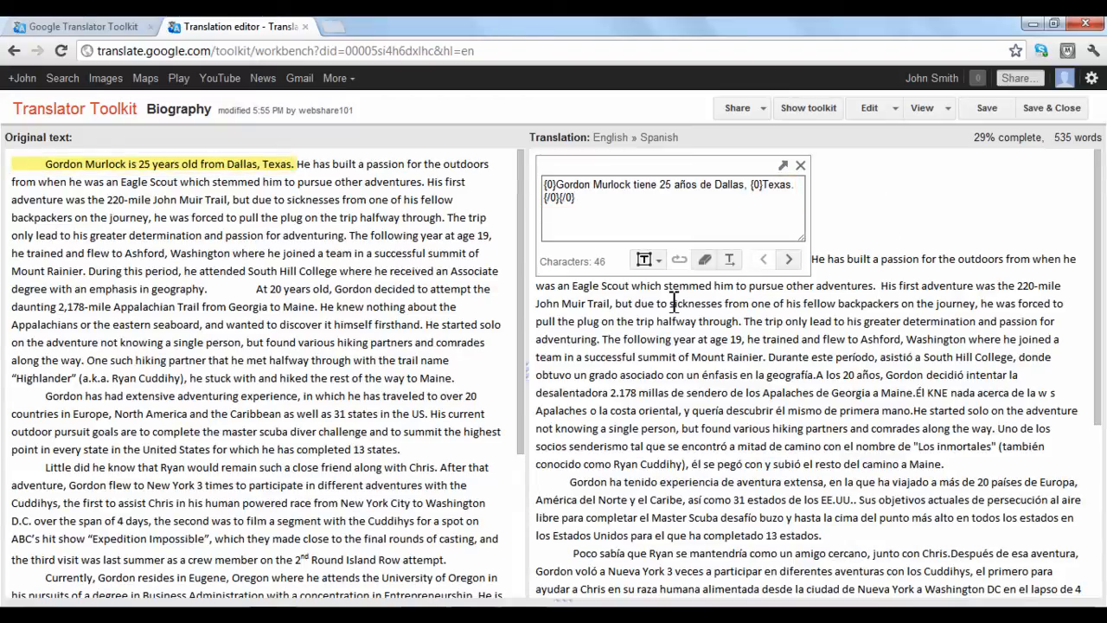
click(645, 259)
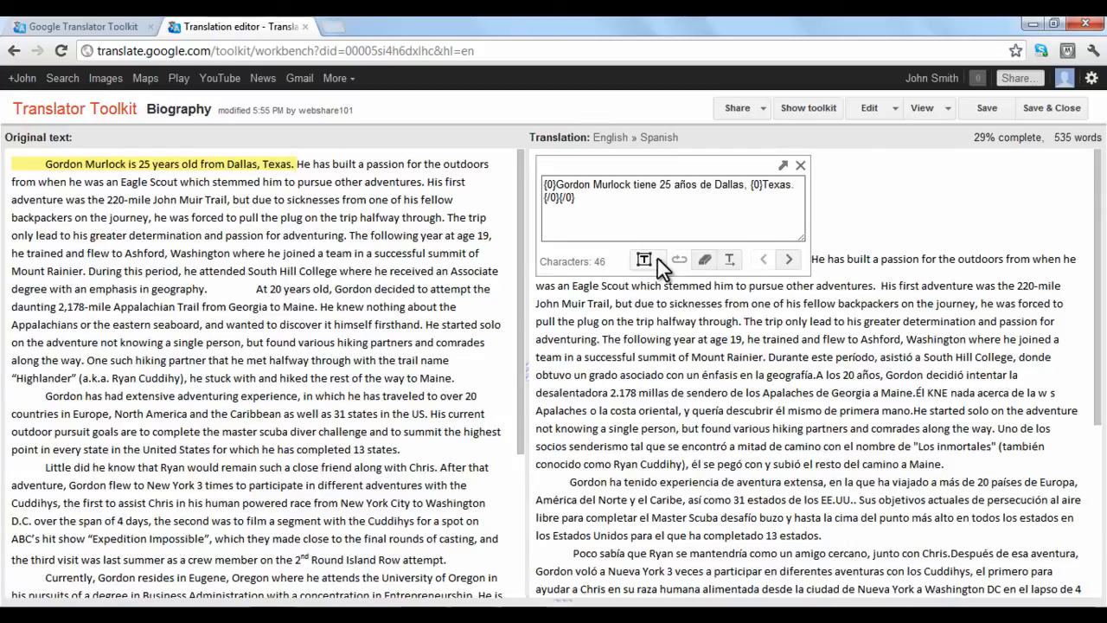
mouse_move(704, 259)
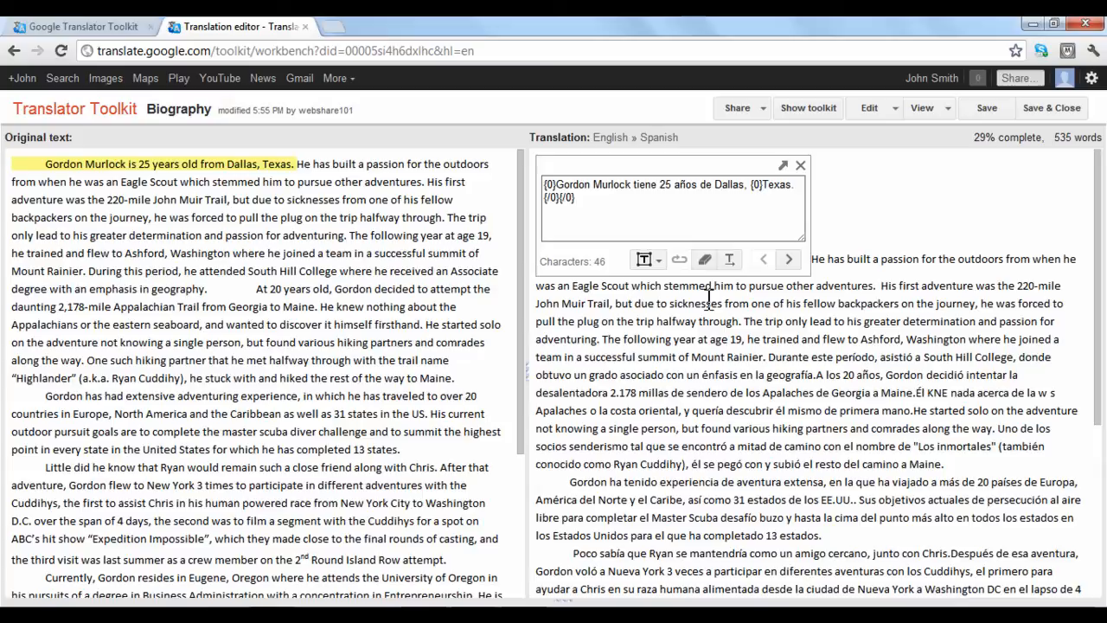
mouse_move(729, 259)
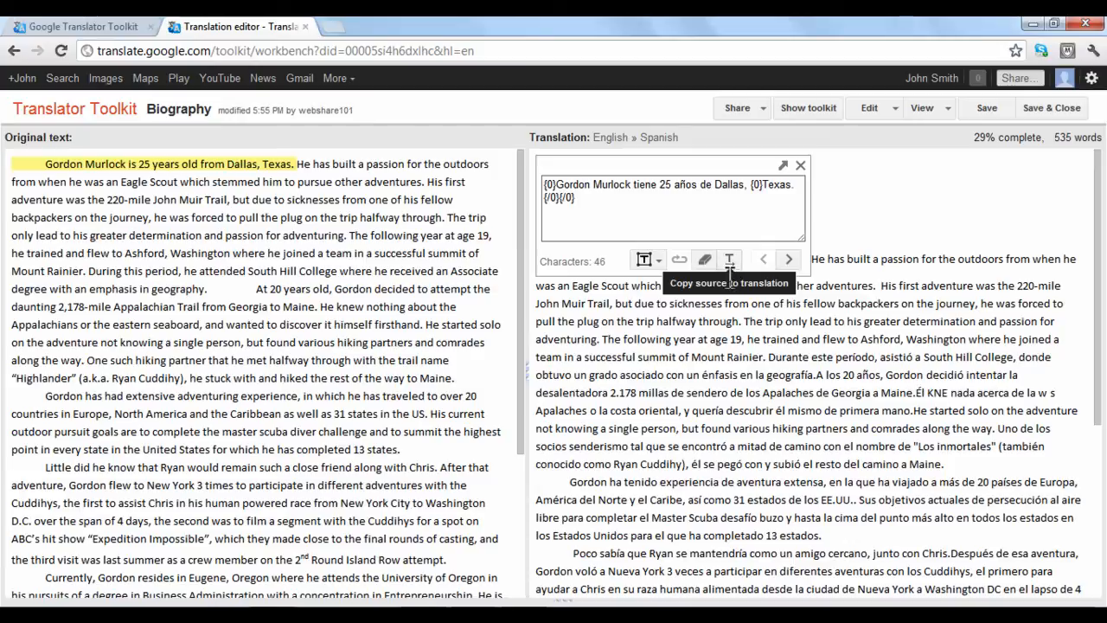
mouse_move(730, 302)
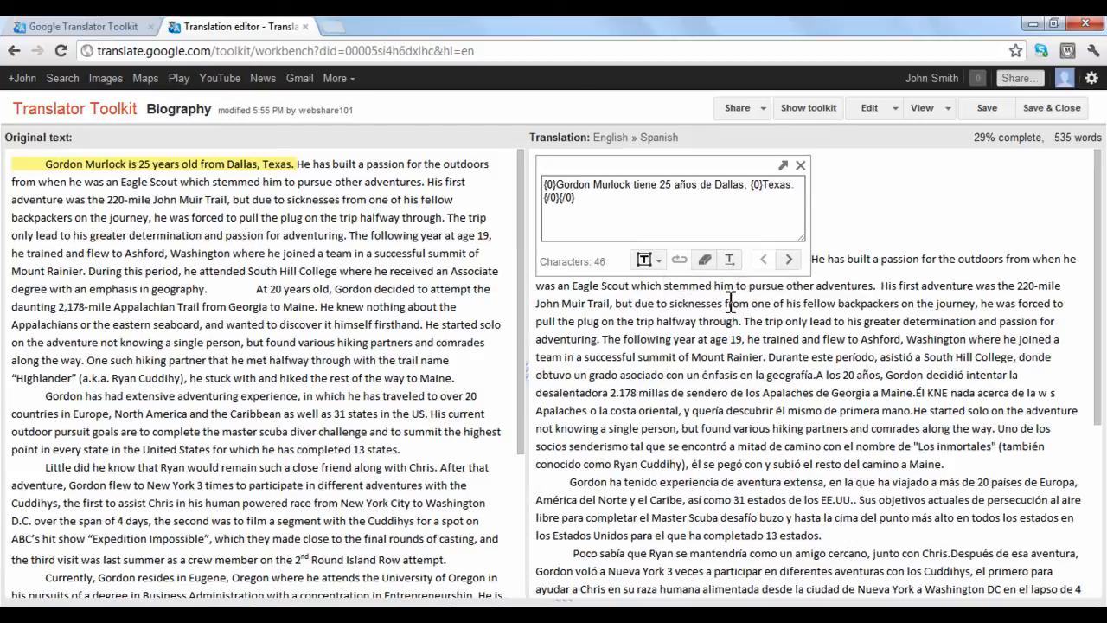
mouse_move(792, 277)
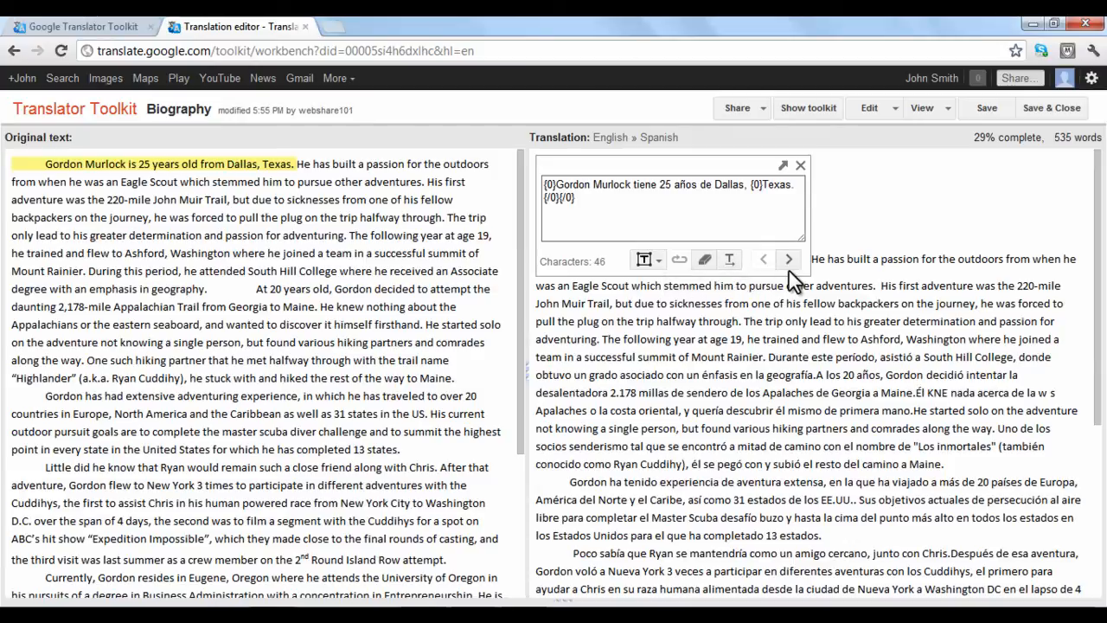
Step: Save the first two sentences and advance to the sentence about his first adventure
click(787, 259)
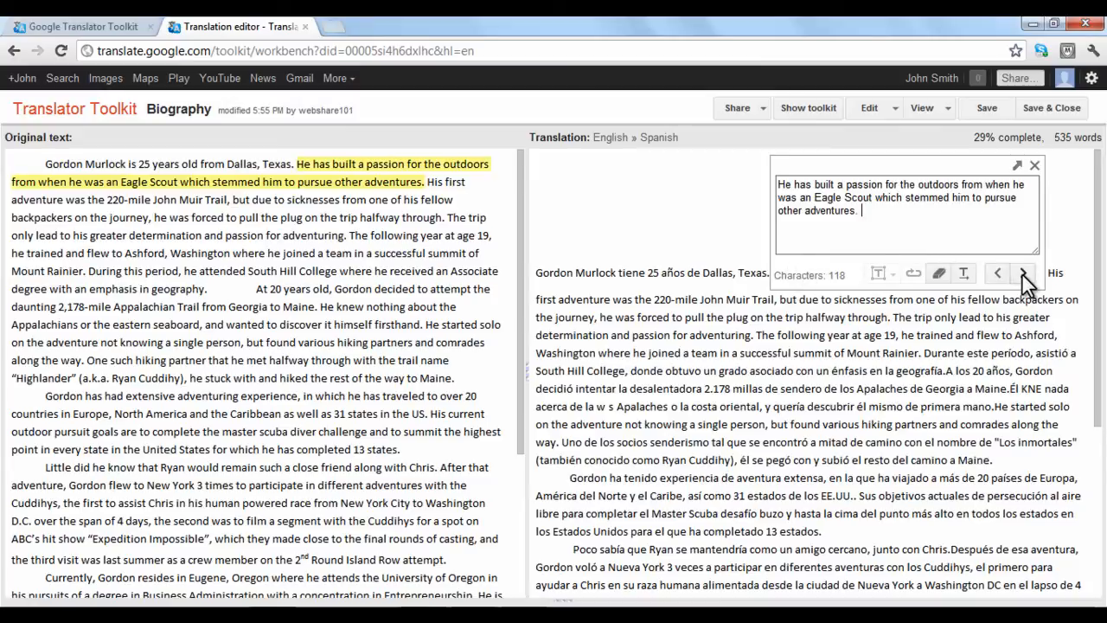
click(1001, 277)
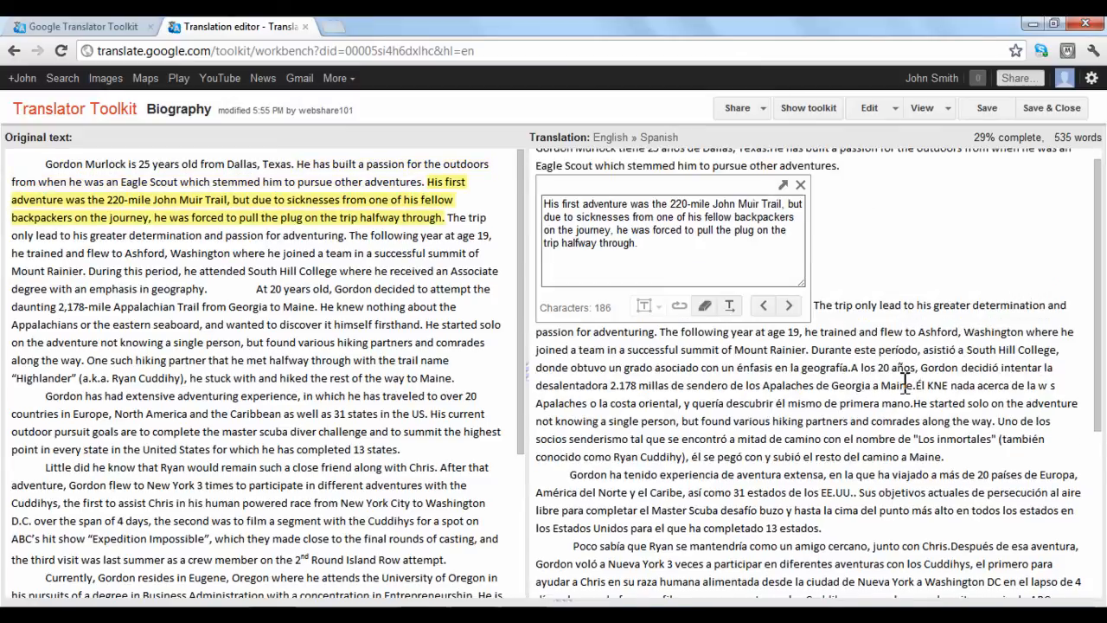